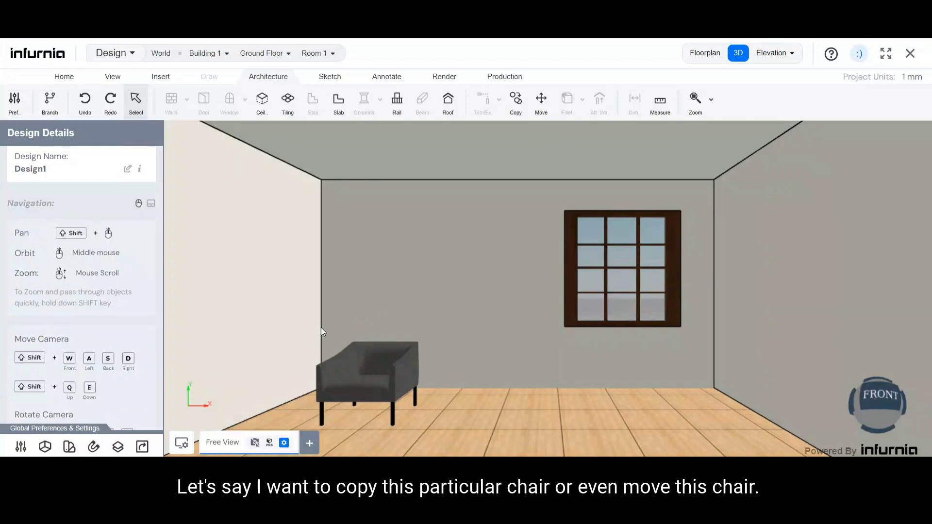
pyautogui.moveTo(382, 311)
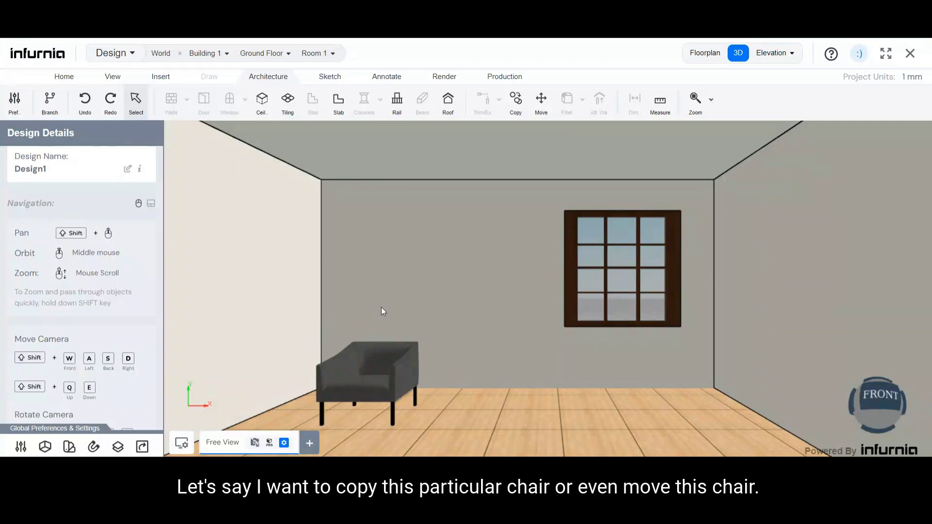
pyautogui.moveTo(402, 398)
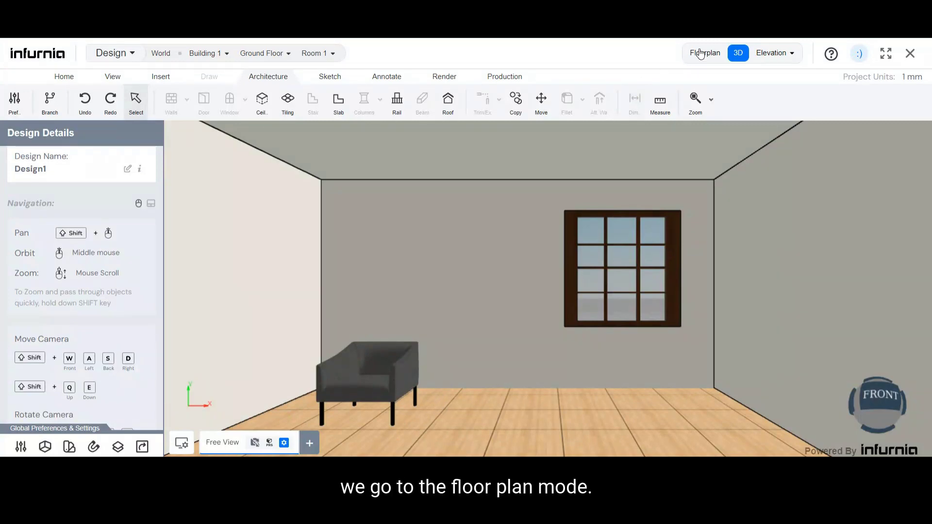
# Switch to the floor plan and start the Move tool on the selected armchair
pyautogui.click(705, 53)
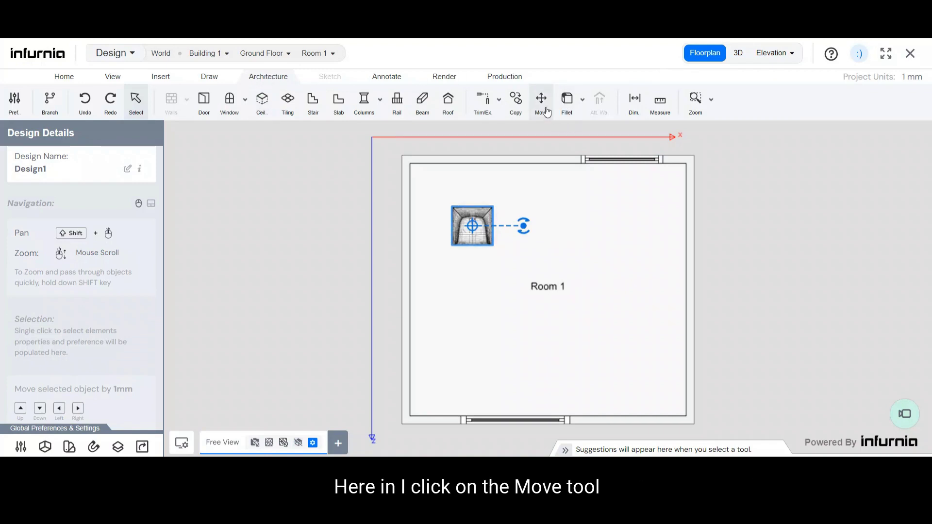
pyautogui.click(541, 100)
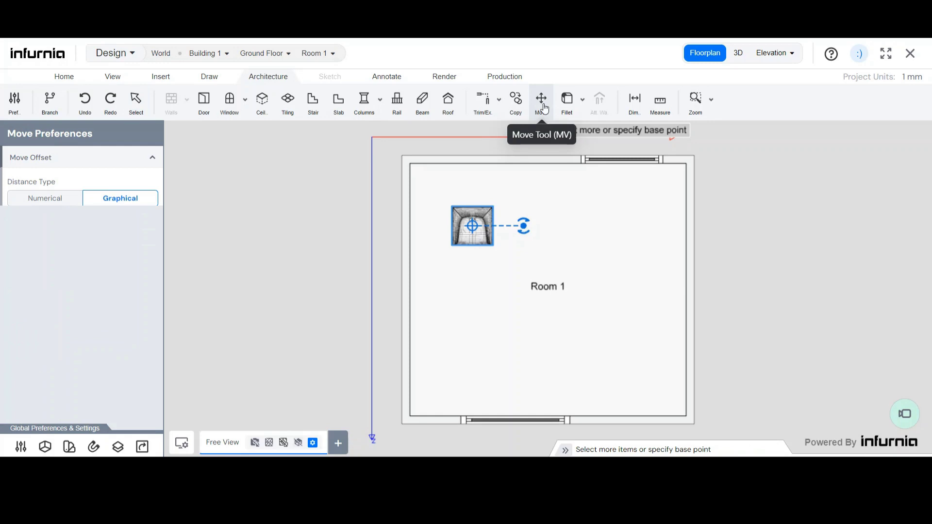
pyautogui.moveTo(41, 248)
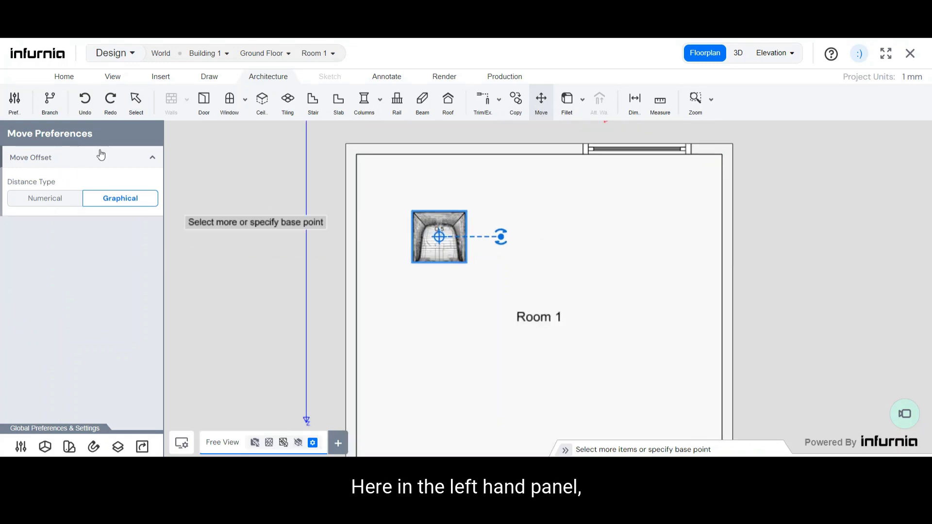
pyautogui.moveTo(39, 226)
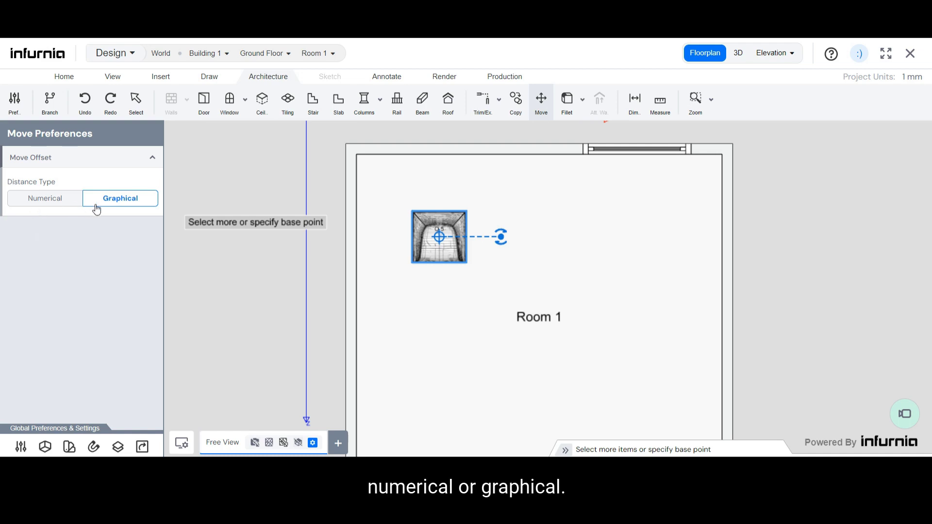
pyautogui.moveTo(121, 198)
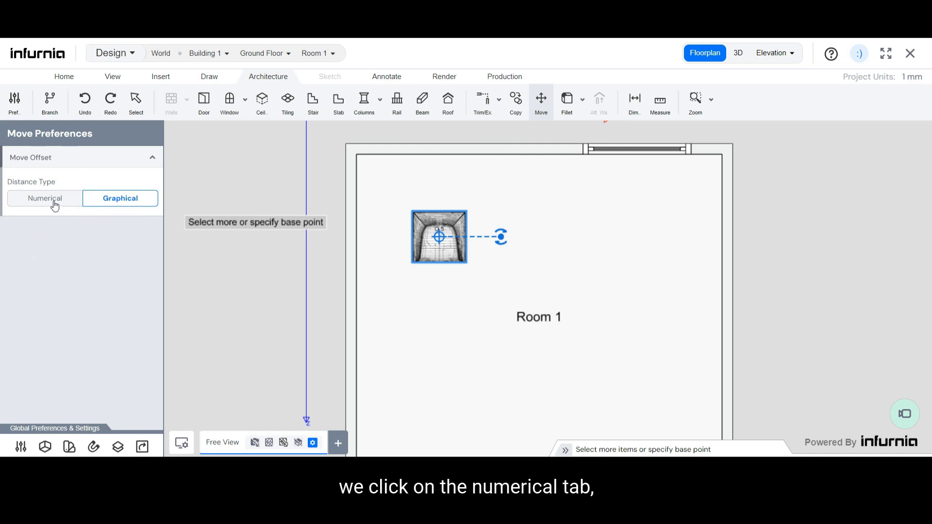
# Set a numerical move offset of 2000 and pick the armchair's base point
pyautogui.click(44, 198)
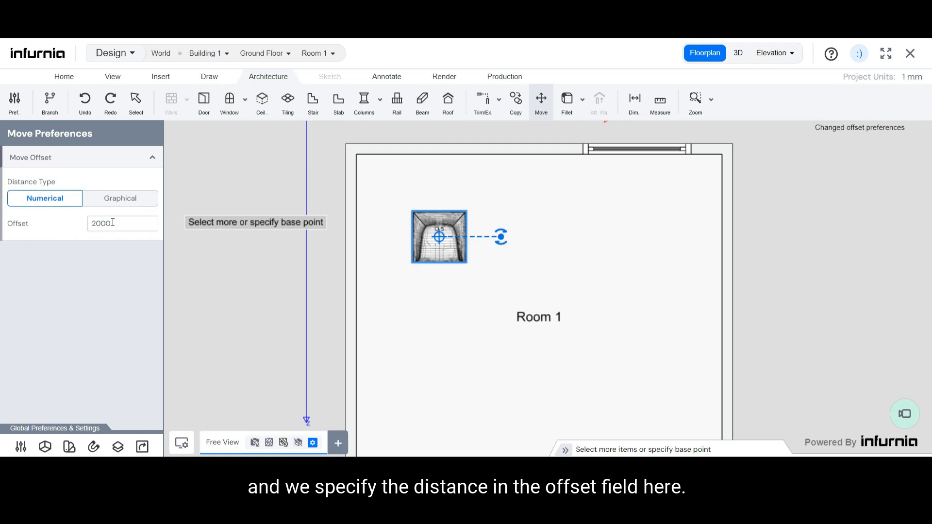
pyautogui.click(438, 237)
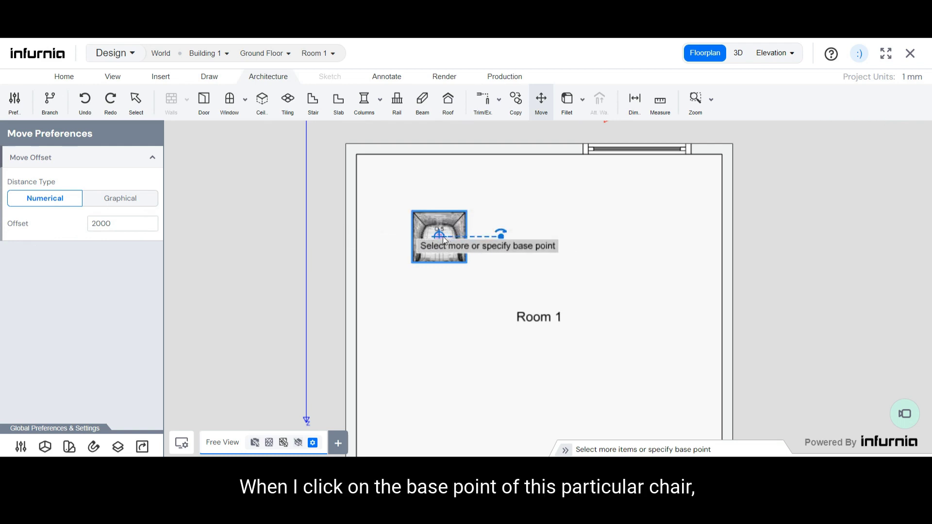
pyautogui.click(438, 236)
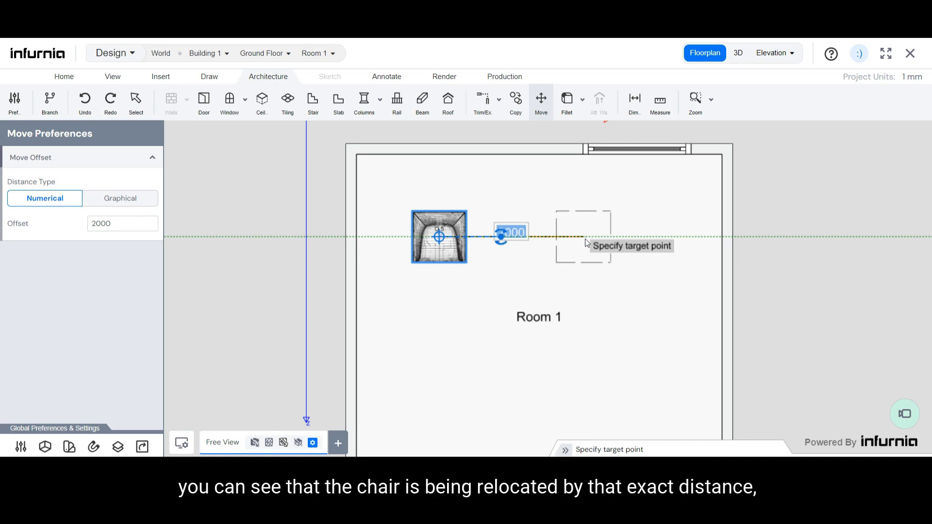
pyautogui.moveTo(600, 211)
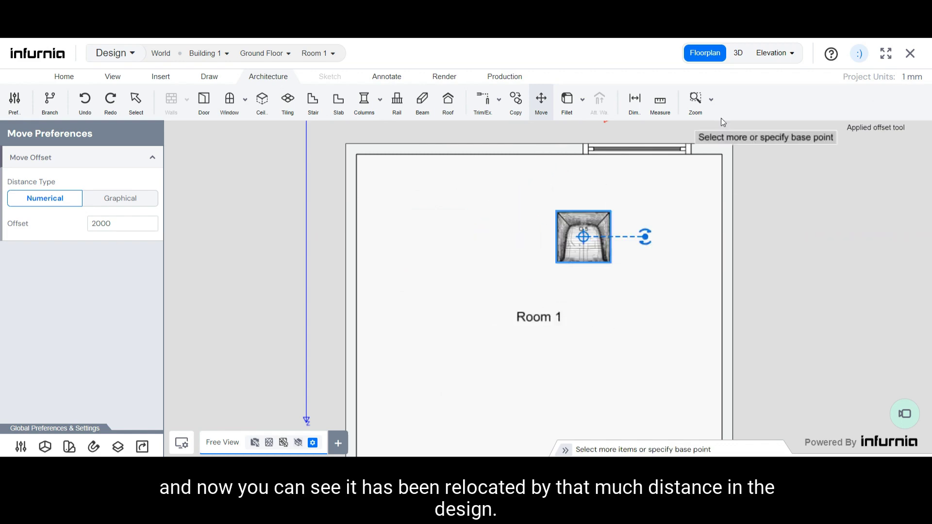
pyautogui.moveTo(738, 52)
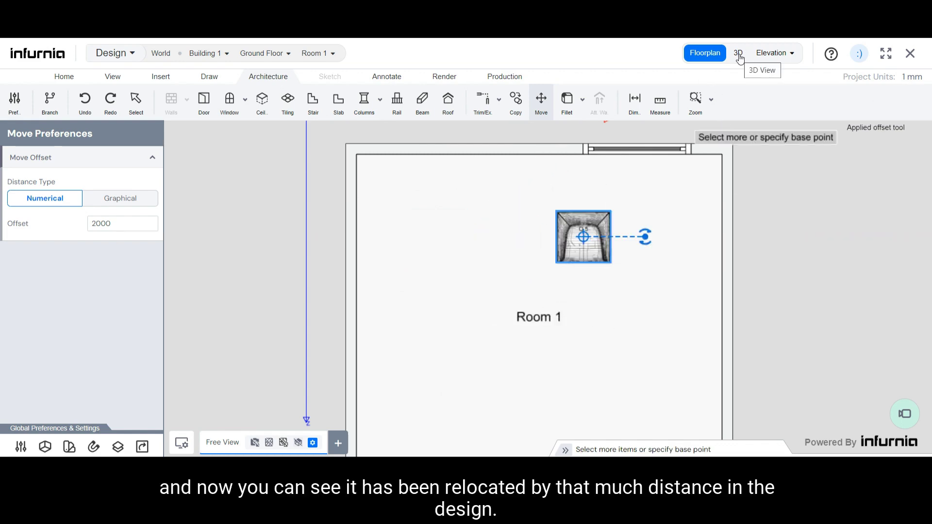
pyautogui.click(738, 53)
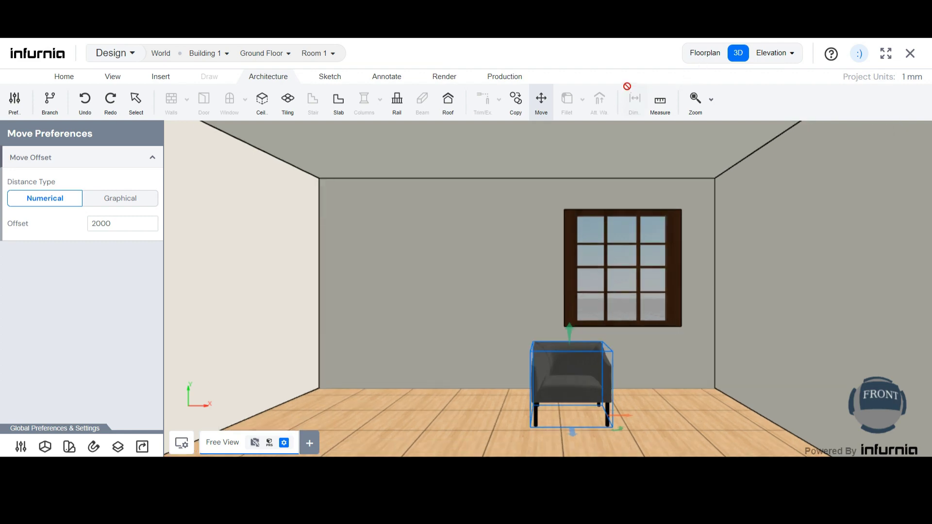
pyautogui.click(705, 52)
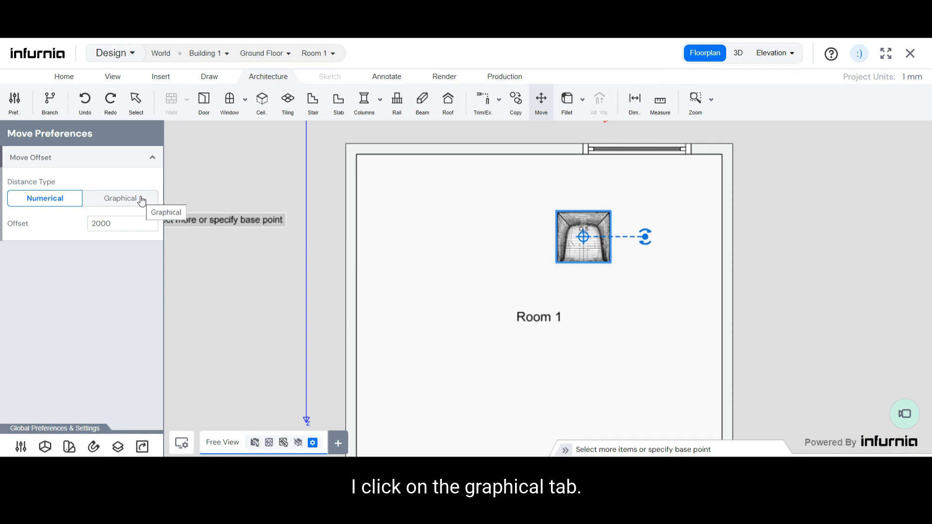
# With Graphical distance, move the armchair from its base point into the room's top-left corner
pyautogui.click(120, 198)
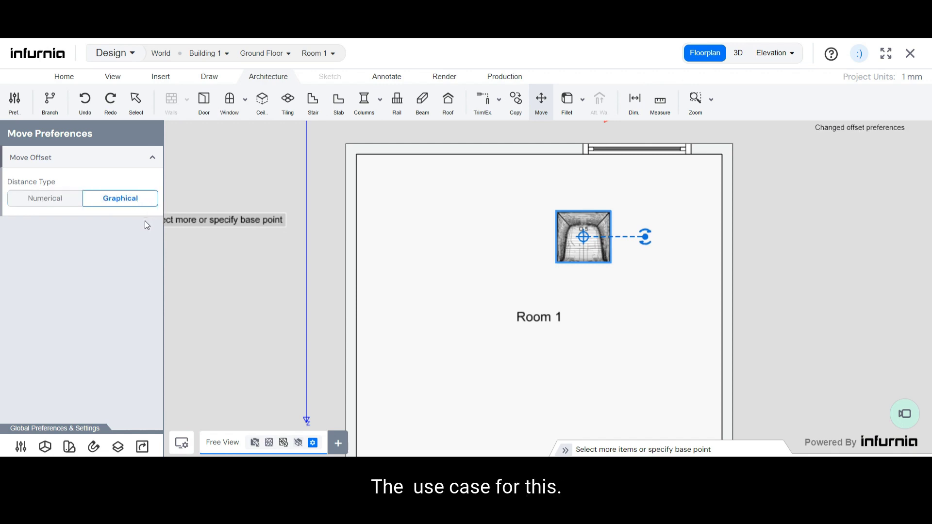
pyautogui.moveTo(110, 181)
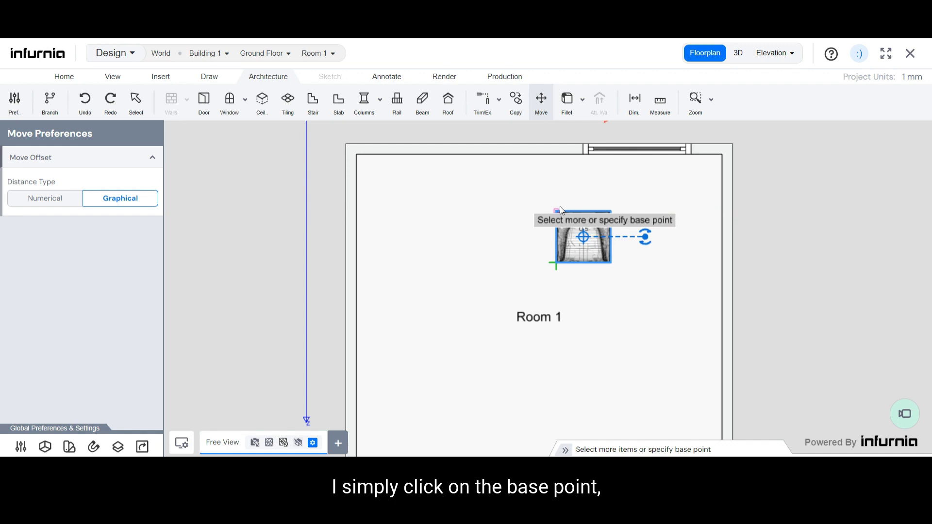
pyautogui.click(555, 212)
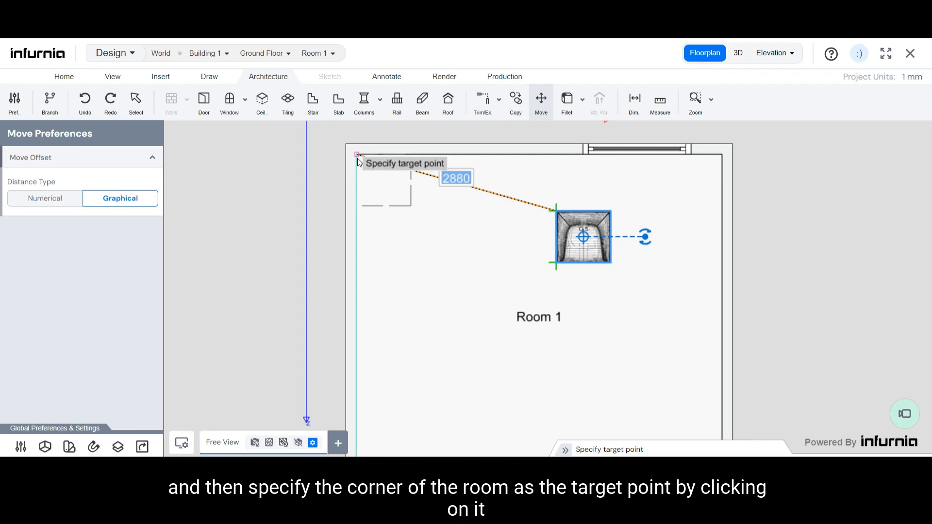
pyautogui.click(358, 155)
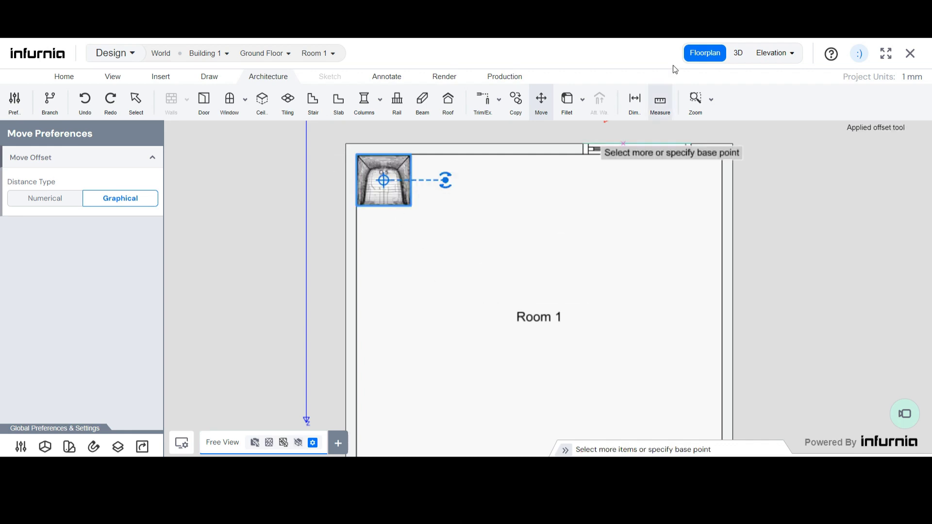
# Check the cornered armchair in 3D and return to the floor plan
pyautogui.click(738, 52)
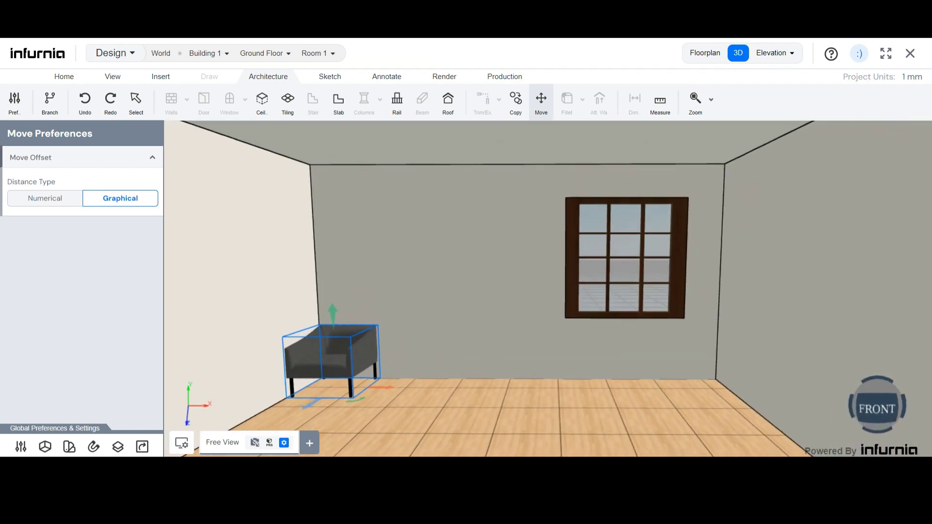
pyautogui.click(705, 53)
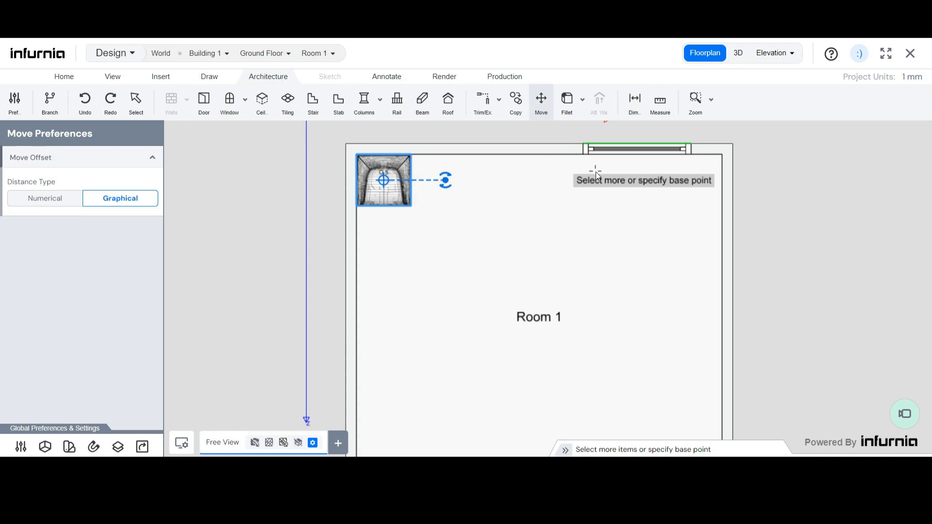
pyautogui.moveTo(540, 195)
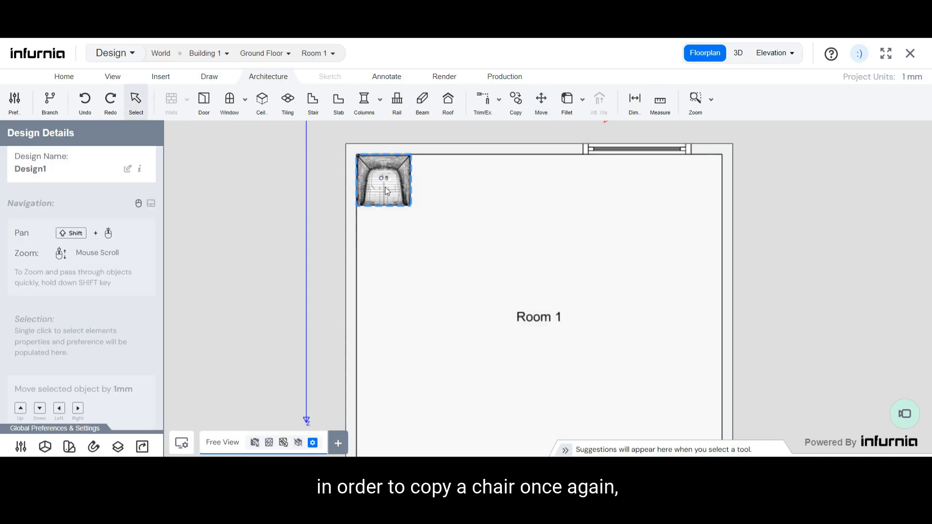
# Start copying the corner armchair with Mode set to a single Copy
pyautogui.click(514, 98)
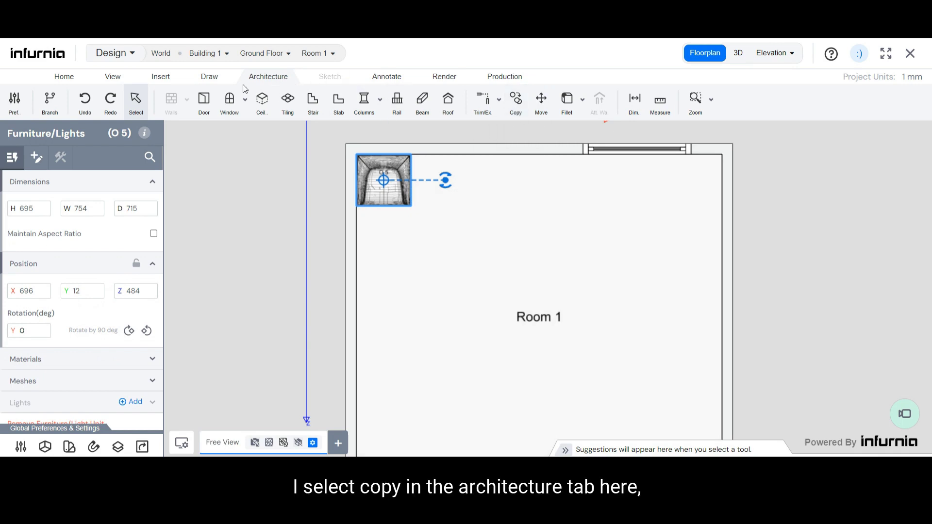
pyautogui.click(514, 101)
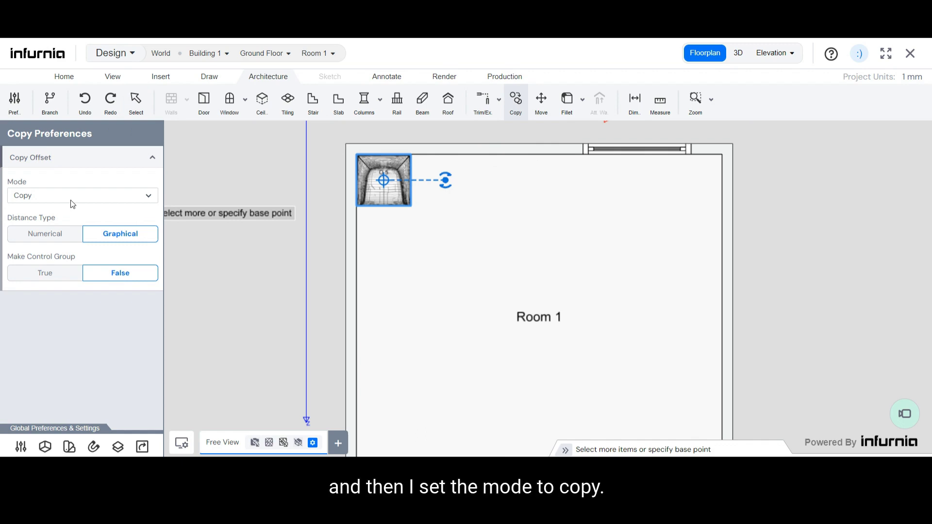
pyautogui.click(82, 195)
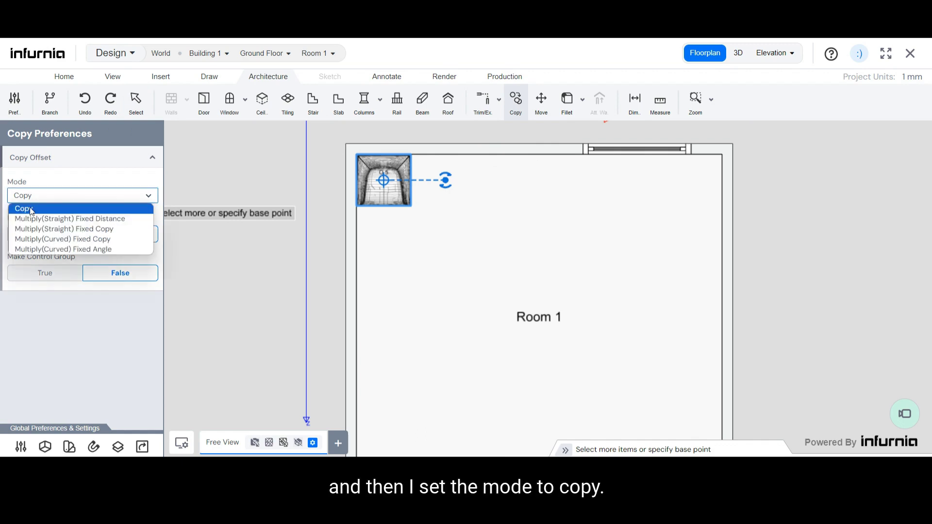
pyautogui.click(24, 208)
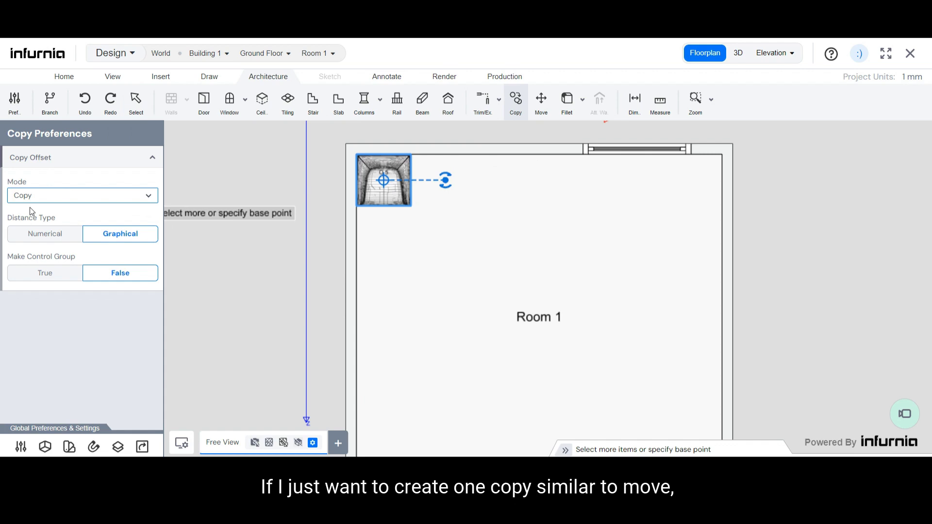
pyautogui.moveTo(38, 214)
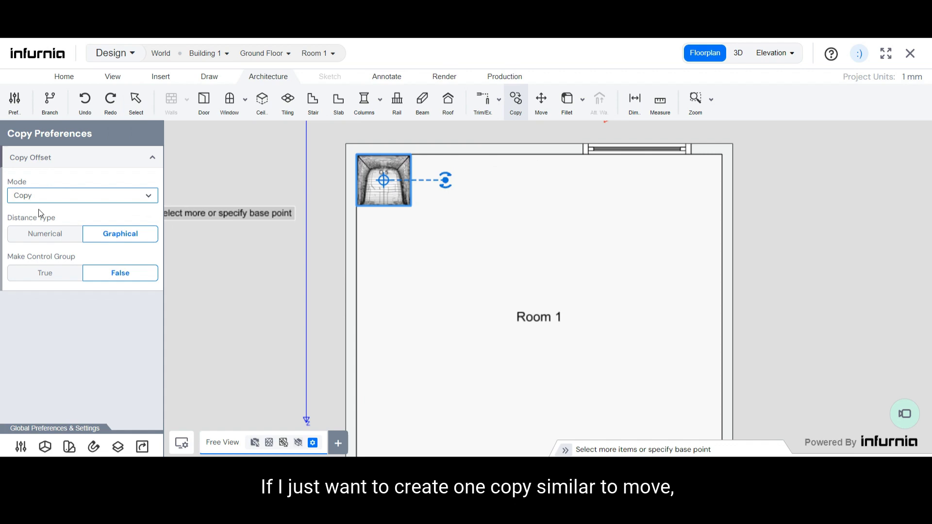
pyautogui.moveTo(43, 234)
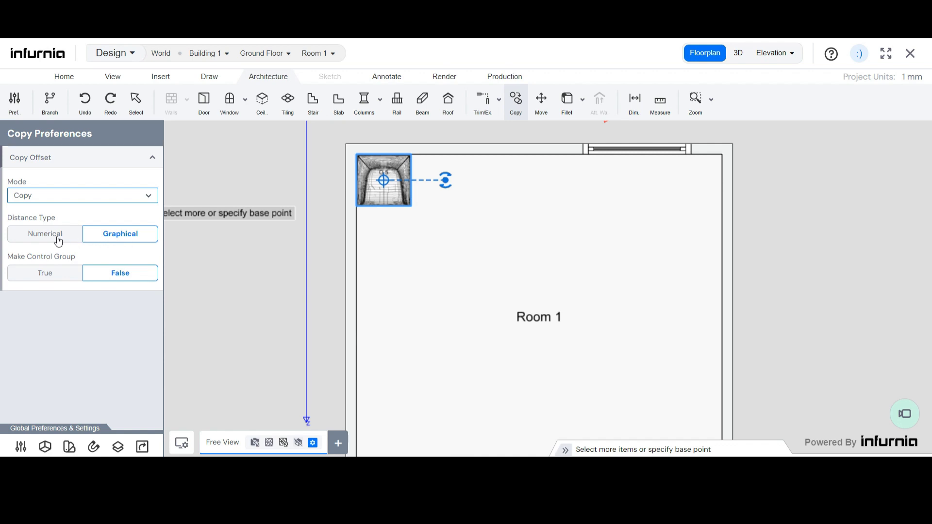
# Copy the armchair 2000 mm to the right with a numerical offset
pyautogui.click(45, 234)
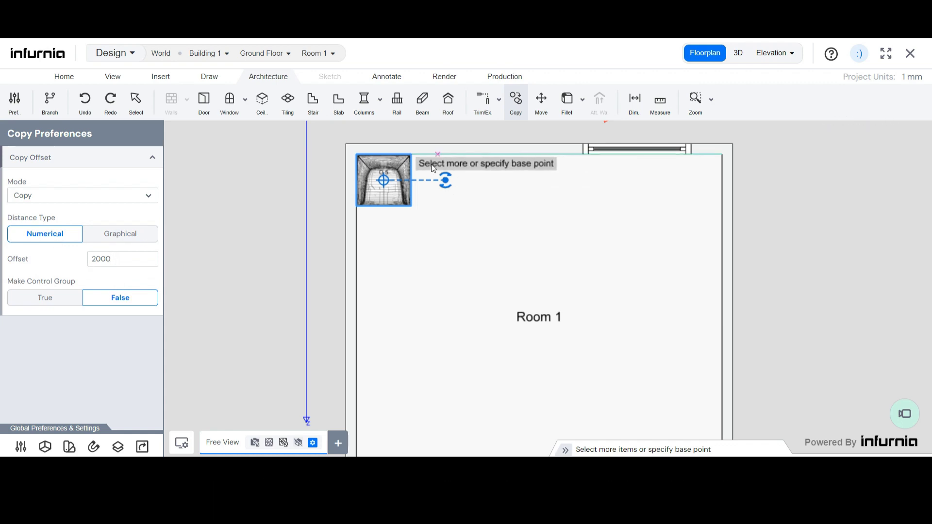
pyautogui.click(383, 180)
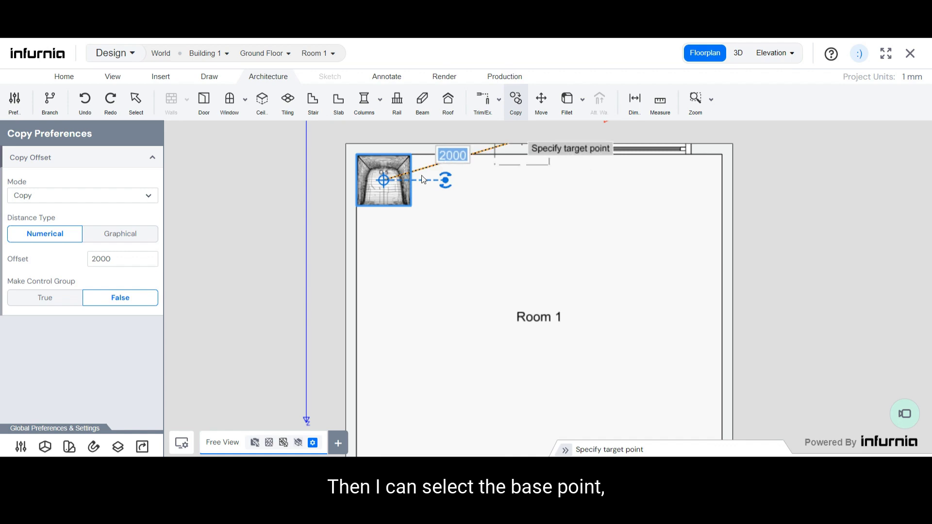
pyautogui.moveTo(380, 348)
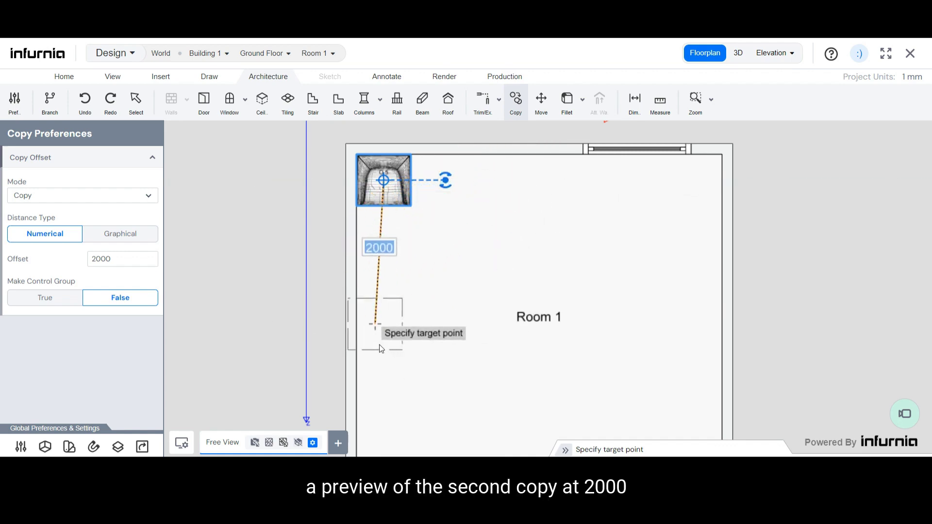
pyautogui.moveTo(555, 237)
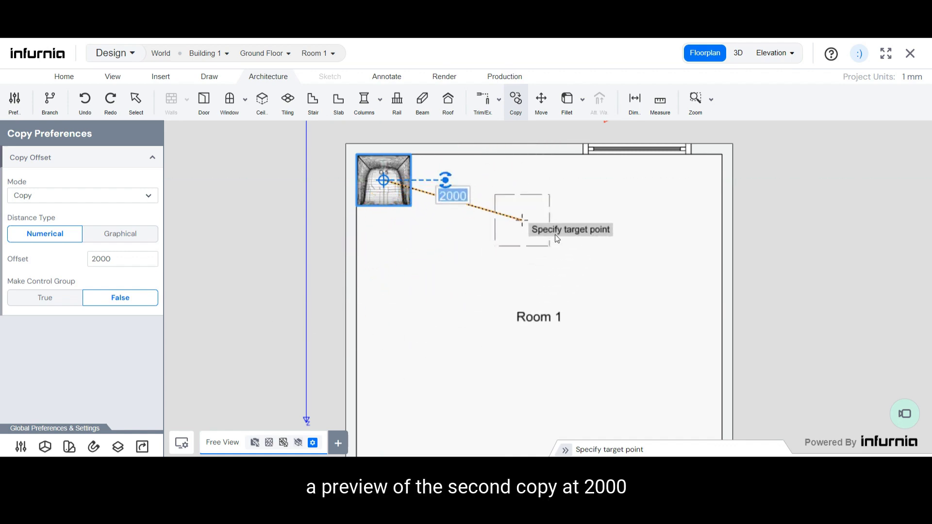
pyautogui.moveTo(422, 367)
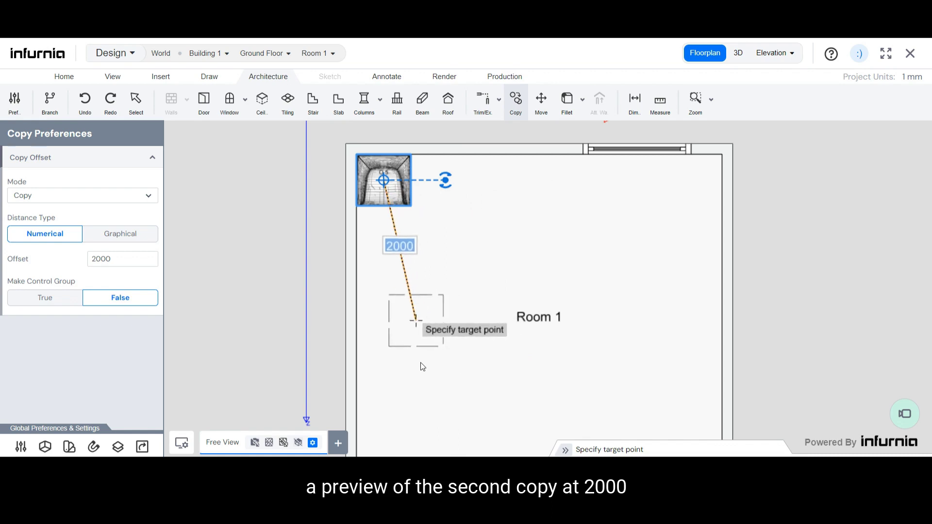
pyautogui.moveTo(414, 358)
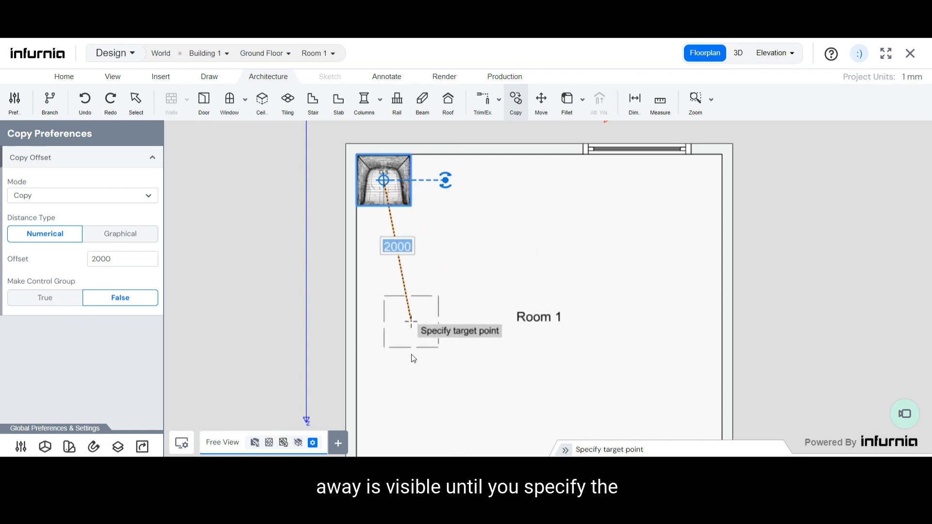
pyautogui.moveTo(576, 187)
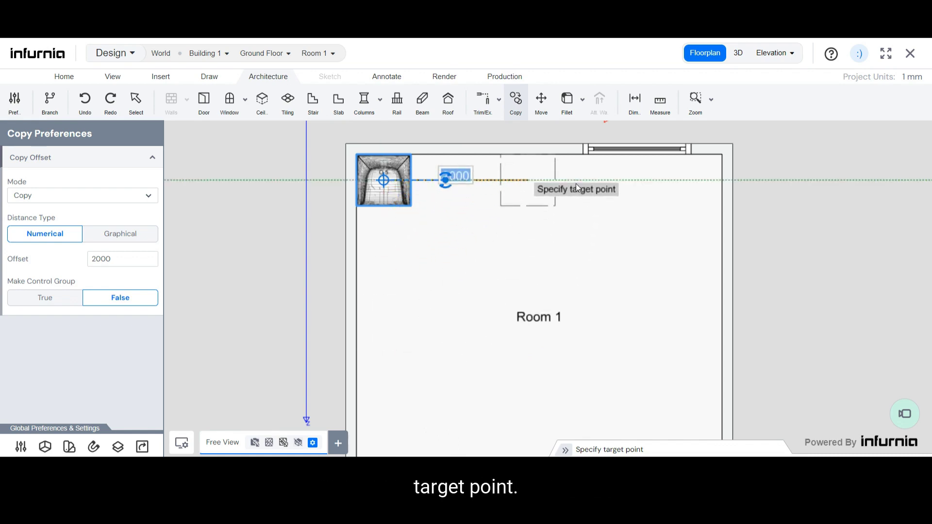
pyautogui.click(528, 179)
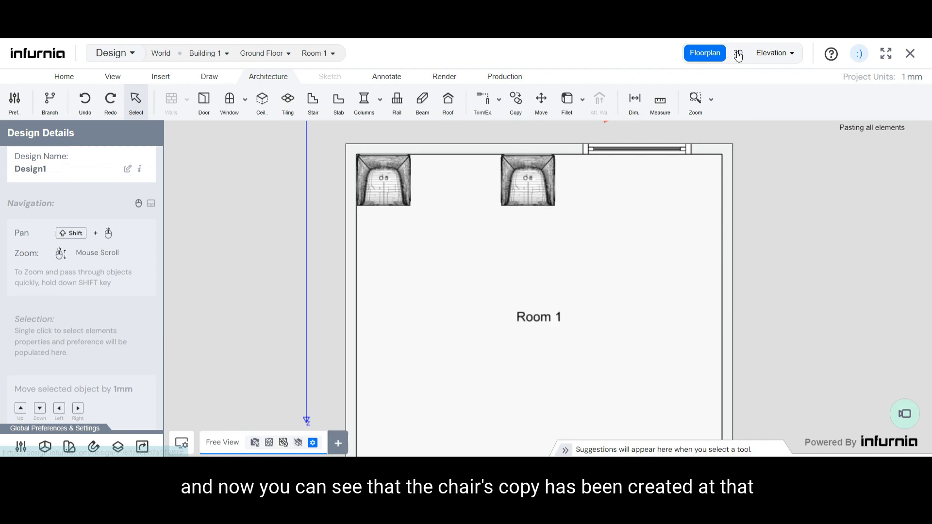
# View both armchairs in 3D and return to the floor plan
pyautogui.click(738, 53)
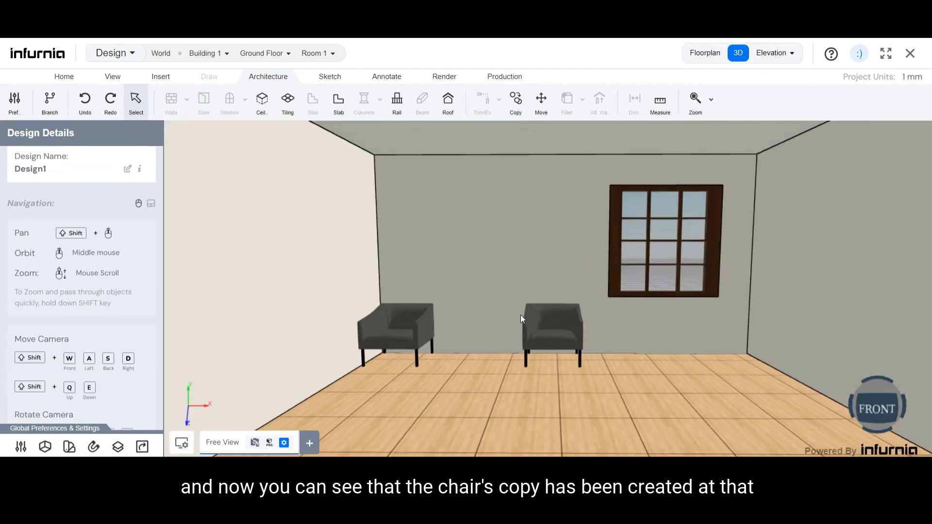
pyautogui.moveTo(705, 52)
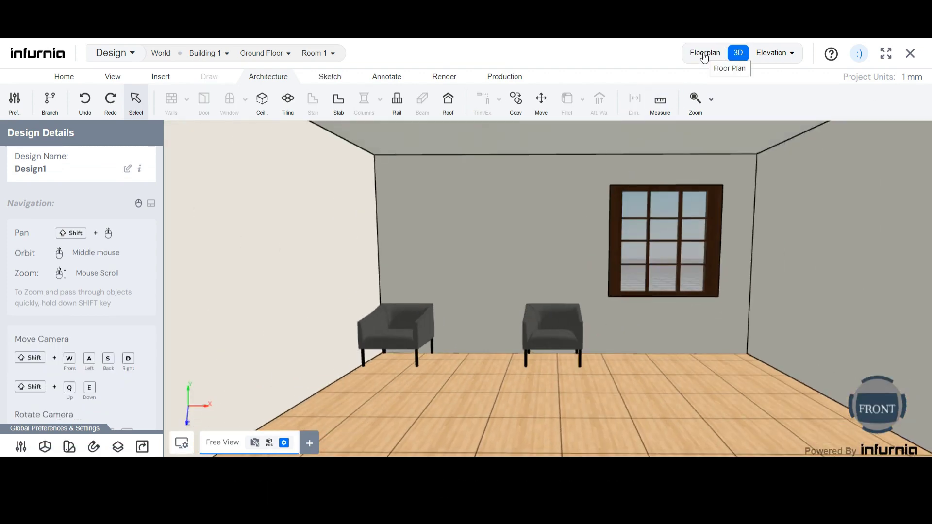
pyautogui.click(705, 53)
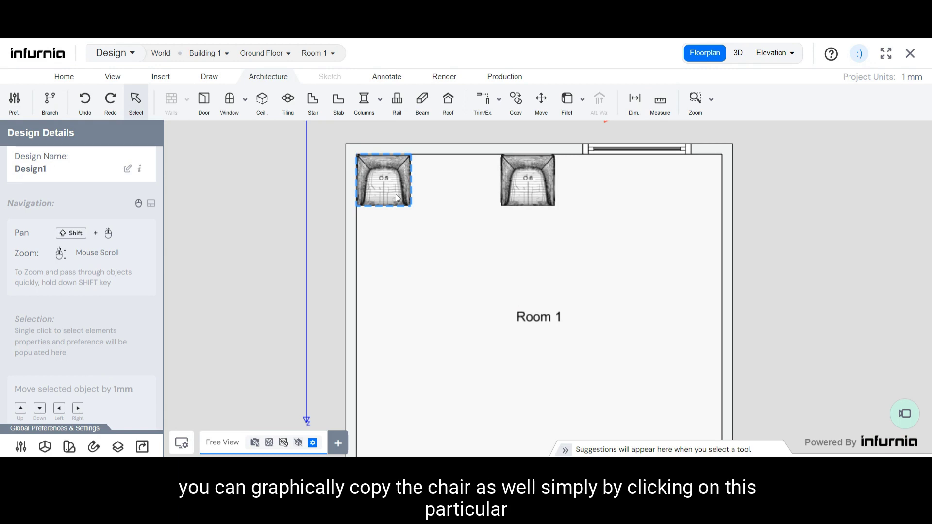
# Copy the top-left armchair graphically into the top-right corner and show all three in 3D
pyautogui.click(383, 181)
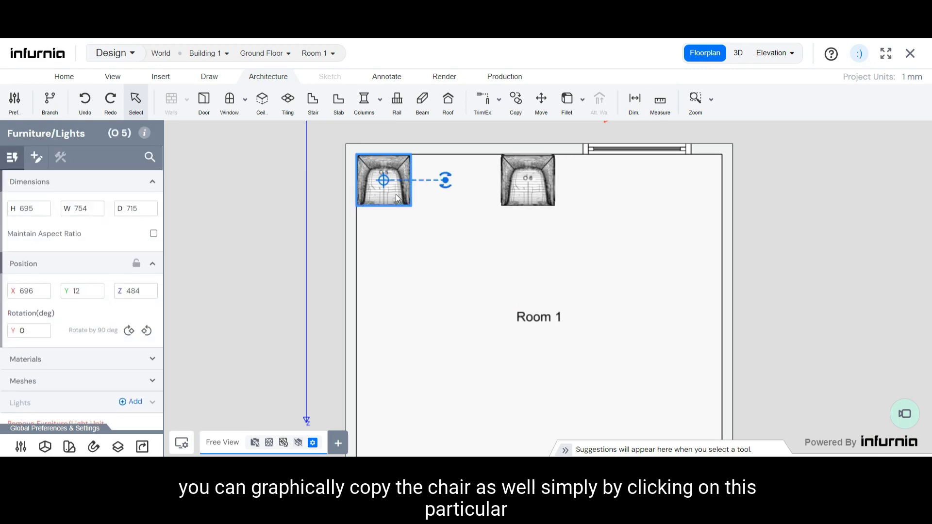
pyautogui.moveTo(514, 98)
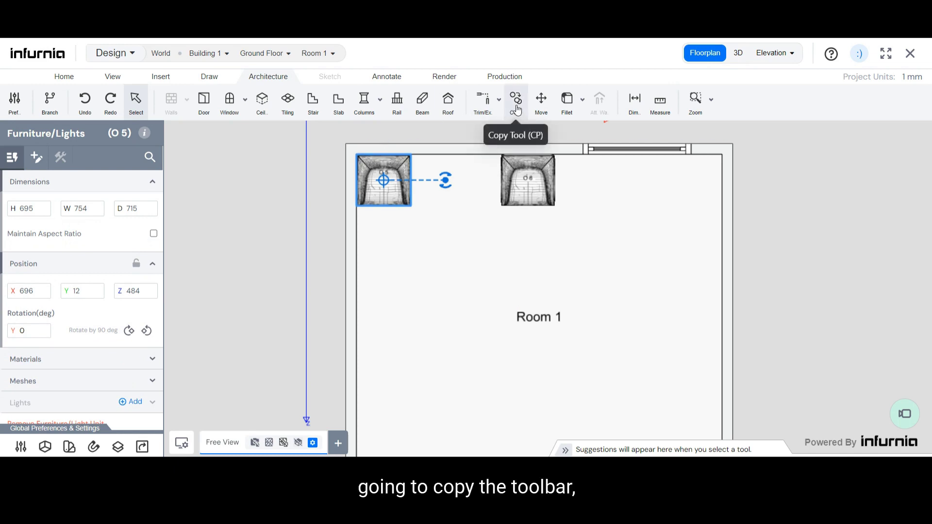
pyautogui.click(515, 99)
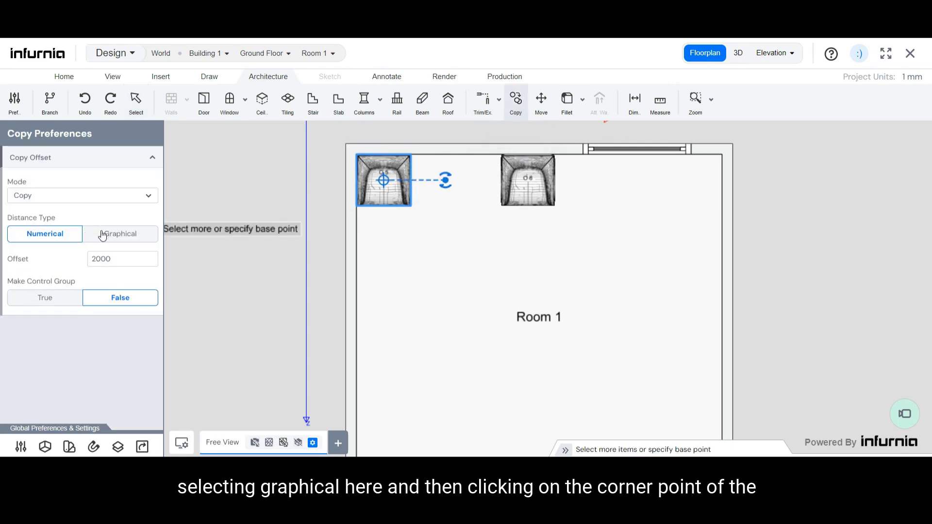
pyautogui.click(119, 233)
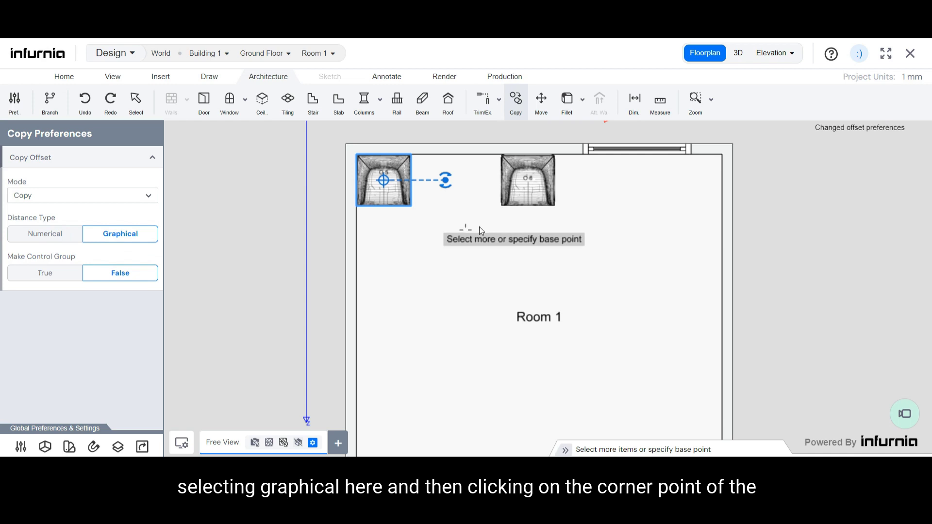
pyautogui.moveTo(412, 158)
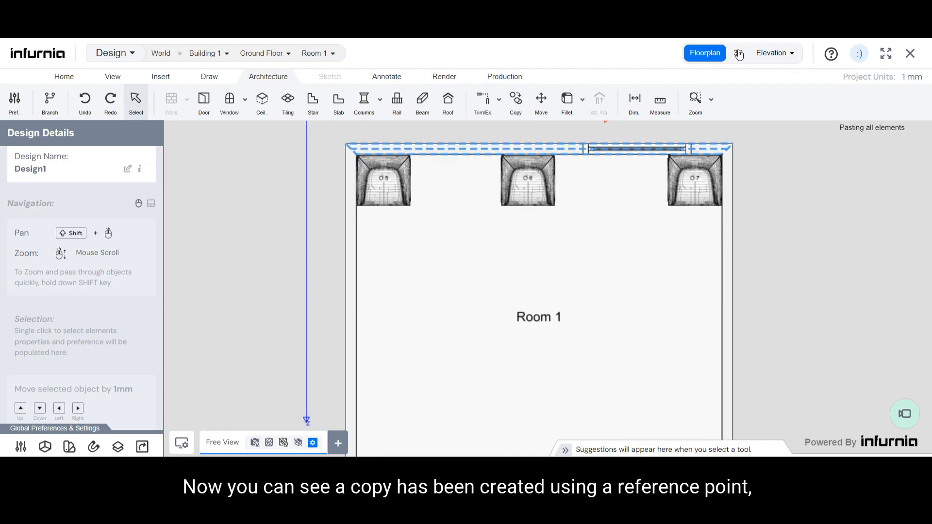
pyautogui.click(737, 53)
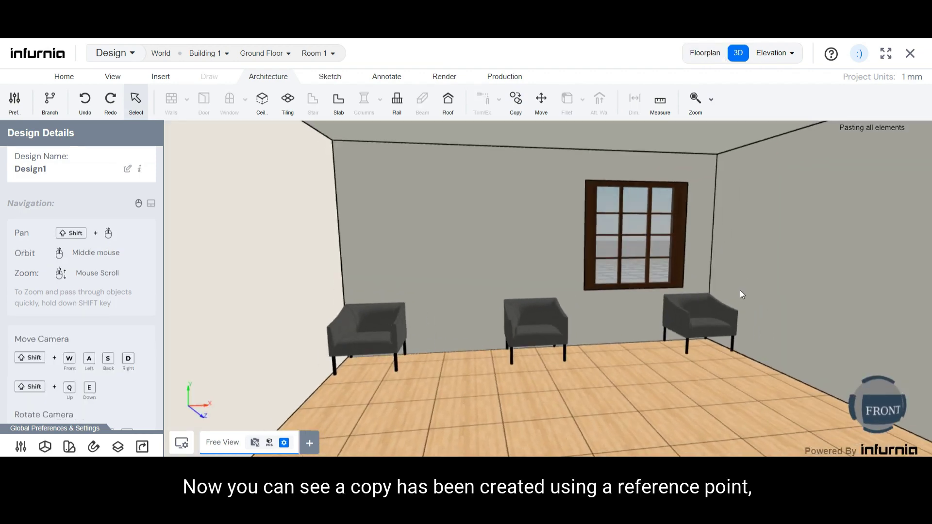